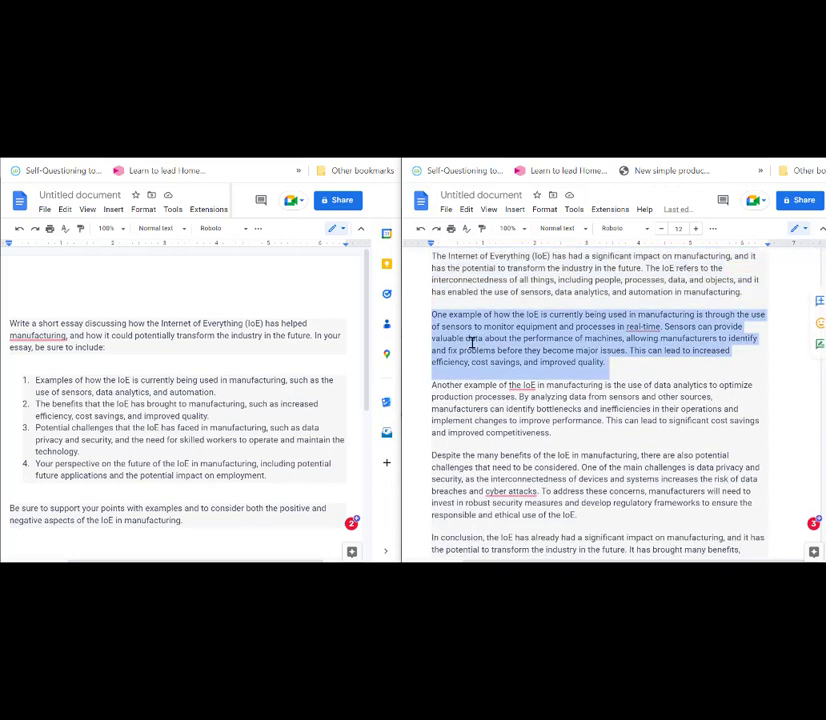
# Reread the essay's sensors paragraph, highlighting its data sentence and the phrase 'improved quality'.
pyautogui.click(470, 326)
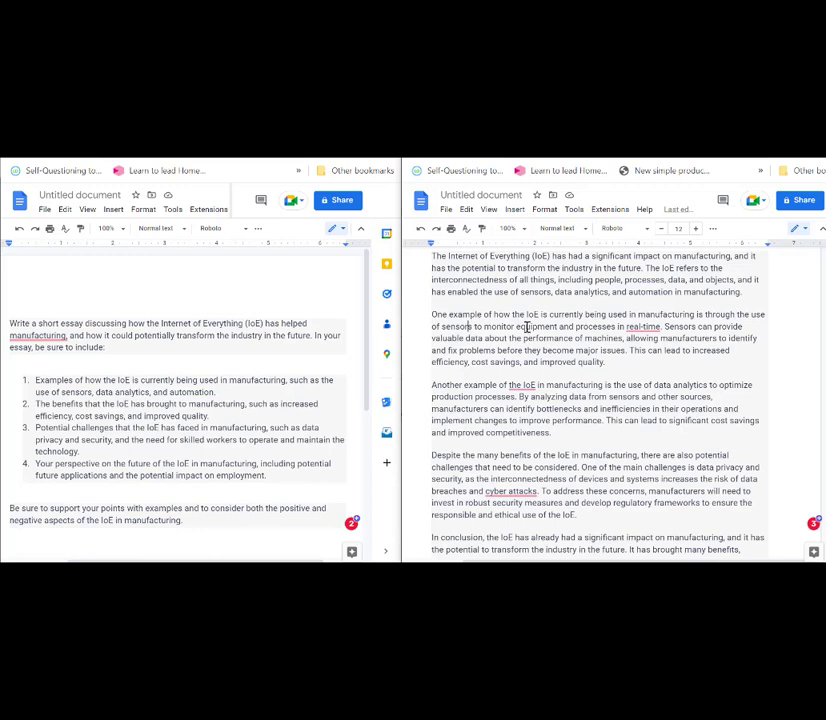
pyautogui.doubleClick(536, 327)
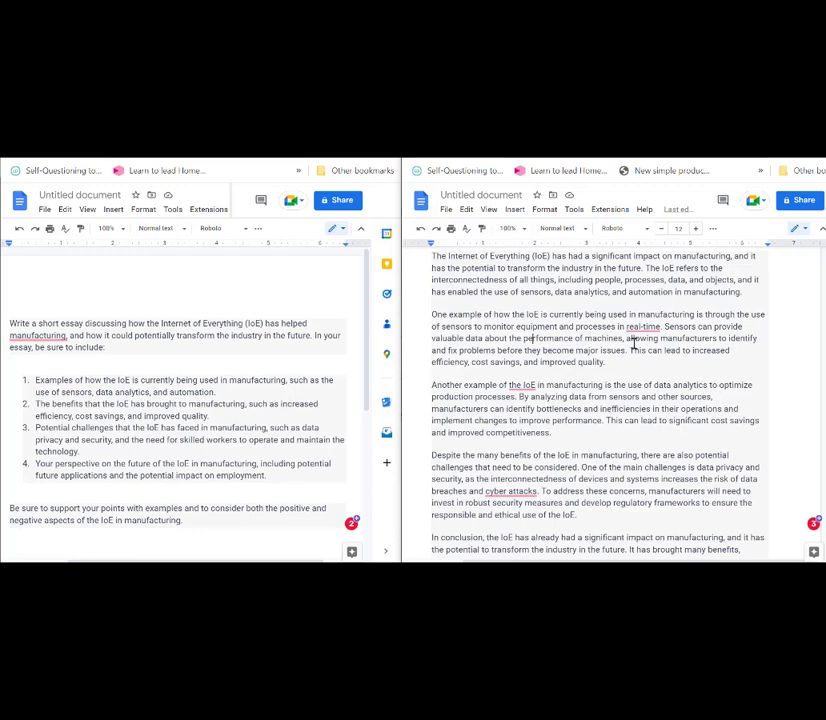
pyautogui.moveTo(660, 327); pyautogui.dragTo(620, 351)
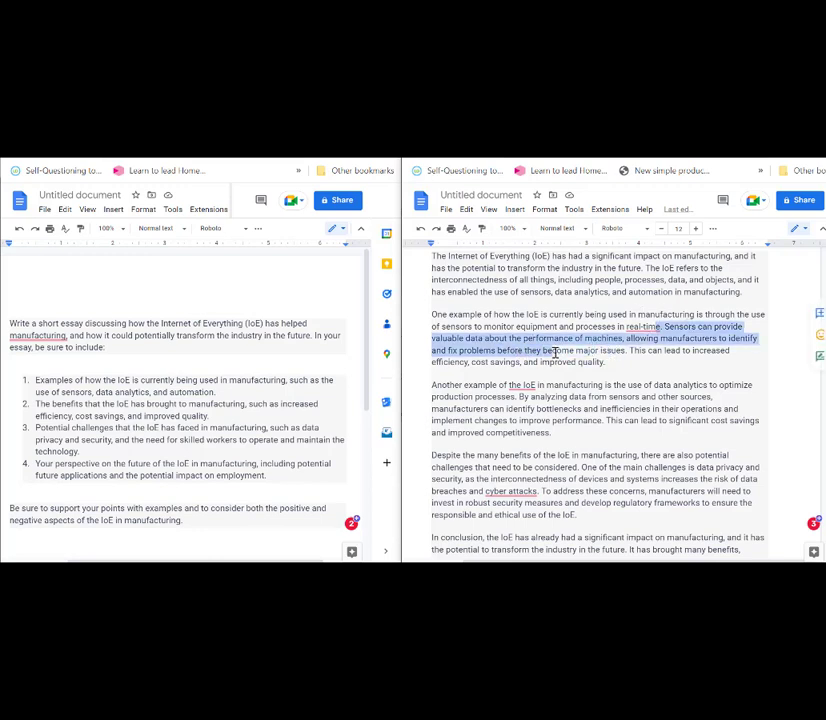
pyautogui.click(596, 350)
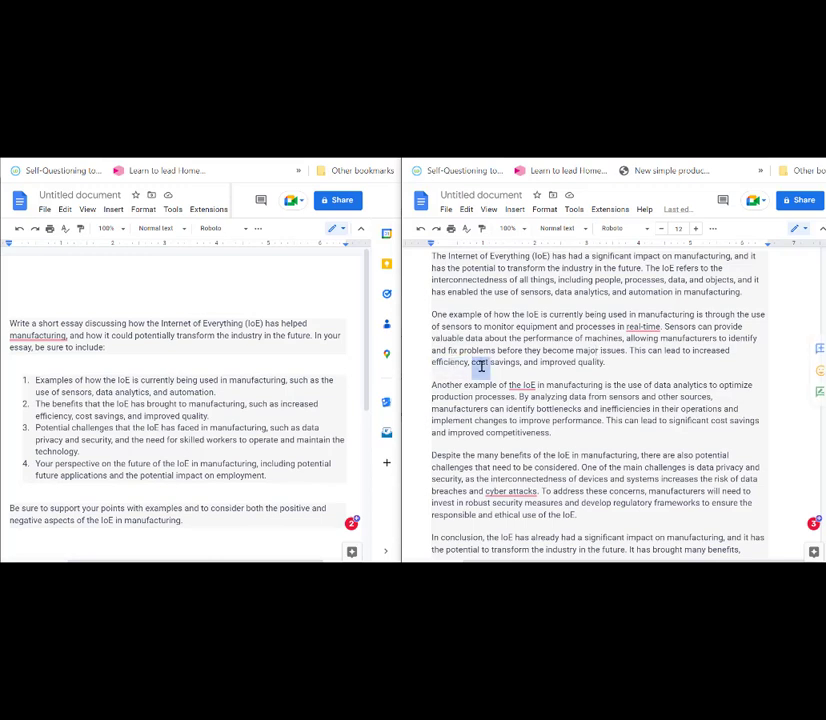
pyautogui.doubleClick(578, 362)
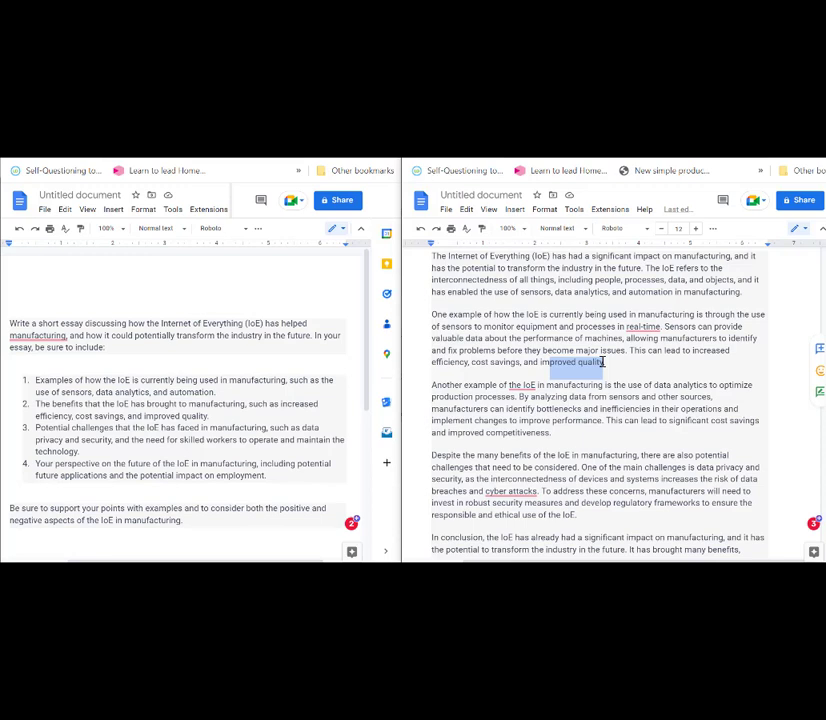
pyautogui.moveTo(558, 432)
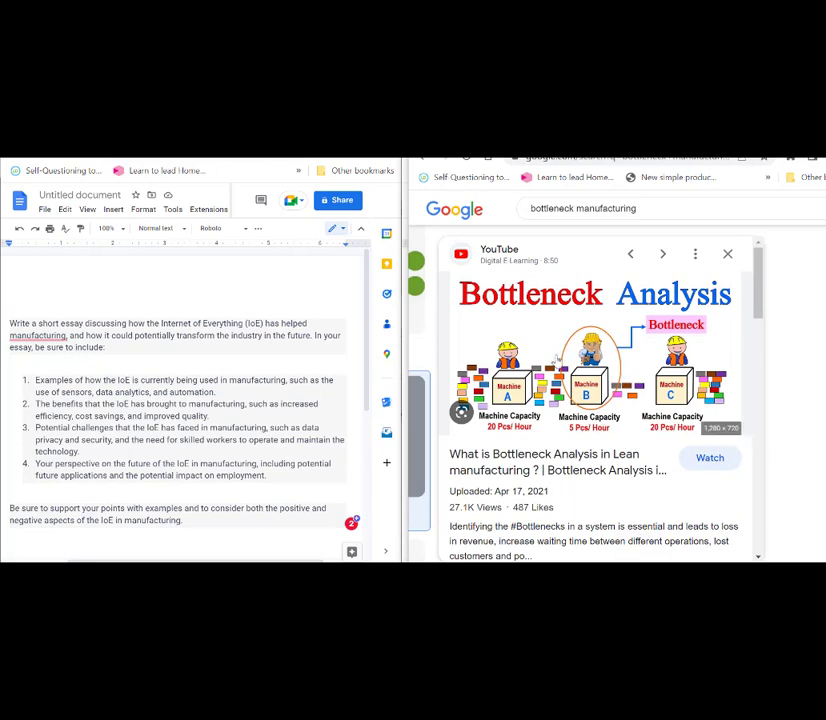
pyautogui.moveTo(528, 440)
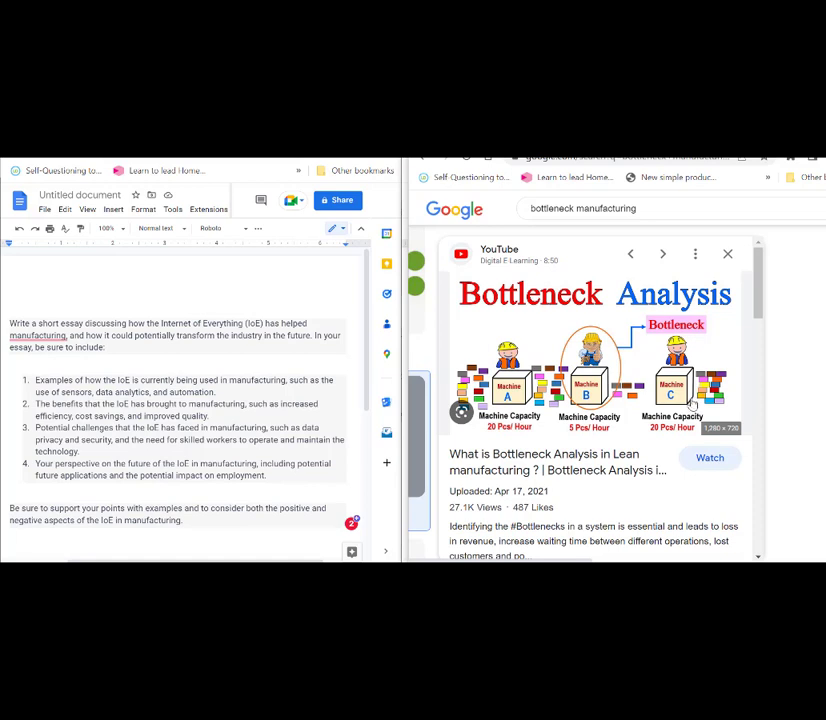
pyautogui.moveTo(603, 332)
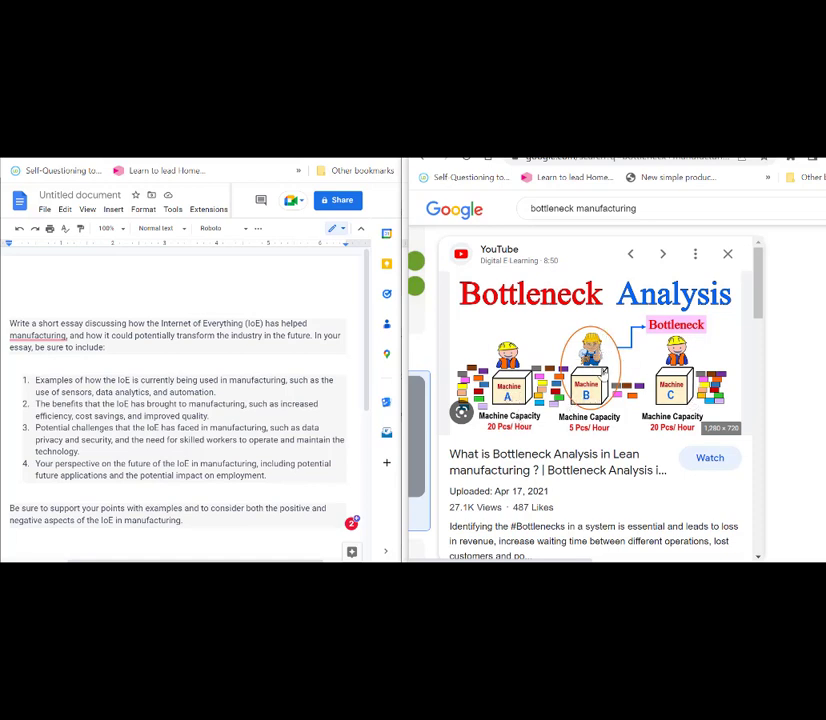
pyautogui.moveTo(535, 342)
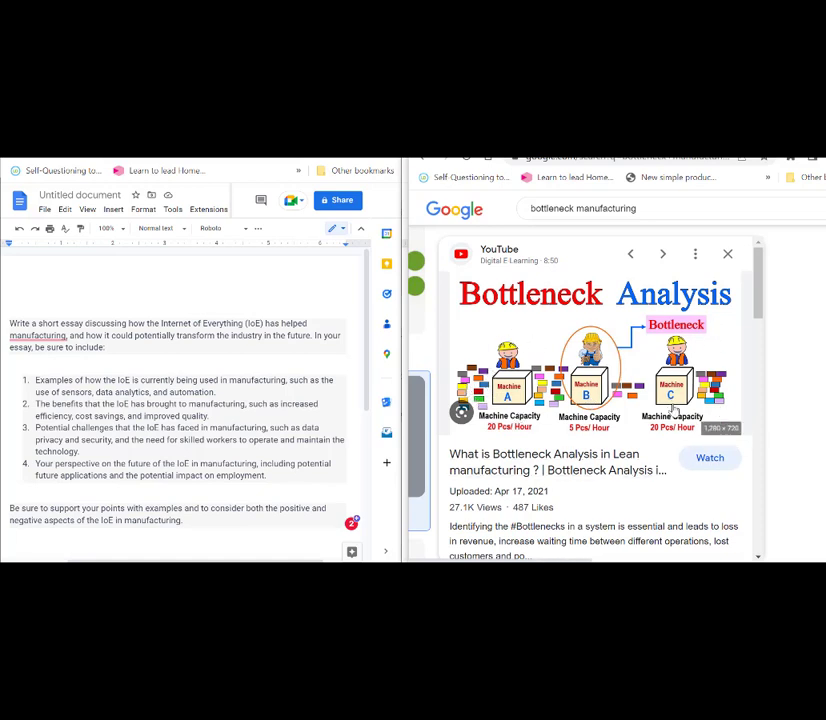
pyautogui.moveTo(605, 347)
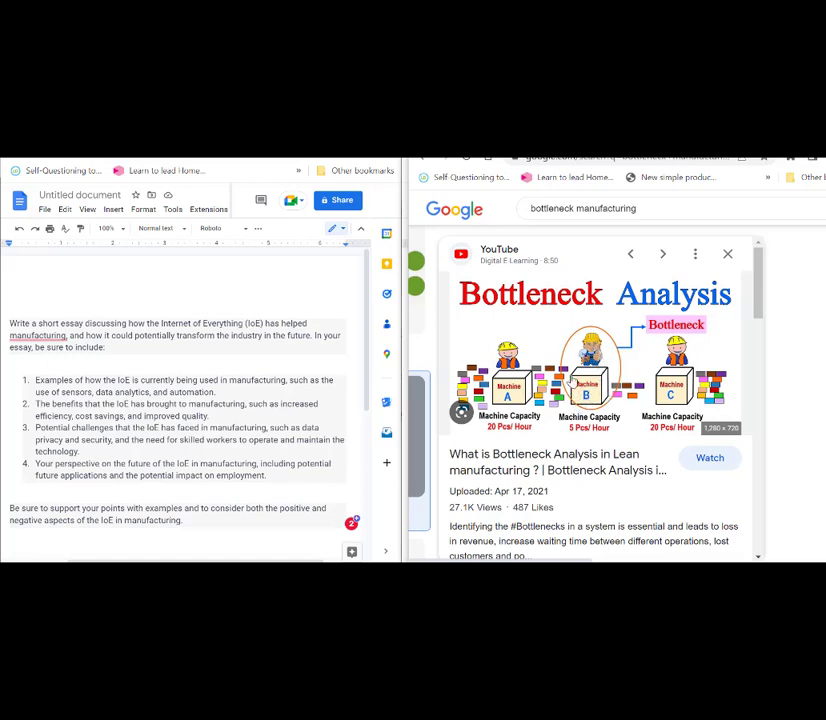
pyautogui.moveTo(604, 337)
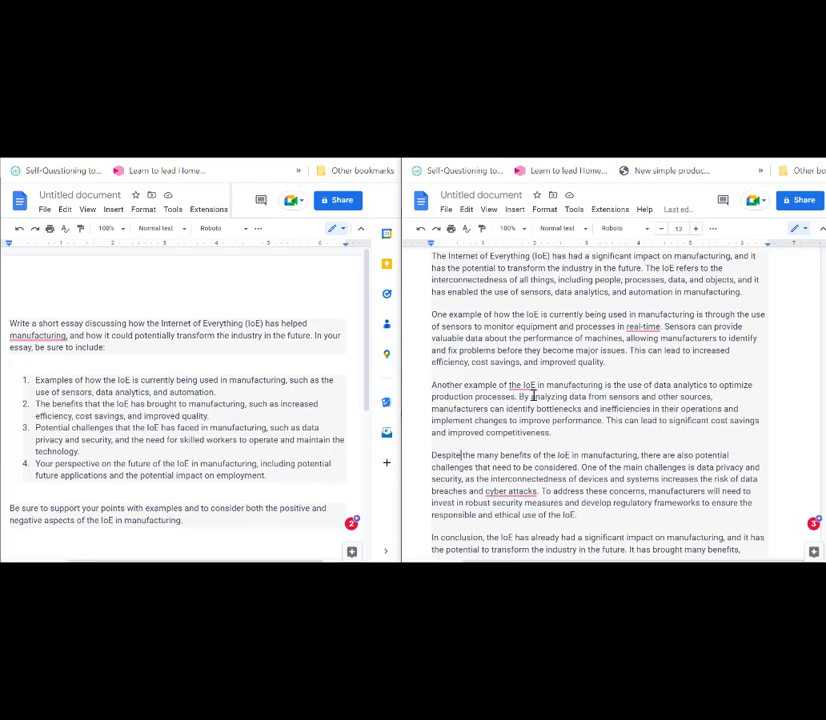
# Highlight, then deselect, the sentence about analyzing data to spot bottlenecks.
pyautogui.moveTo(519, 397); pyautogui.dragTo(618, 408)
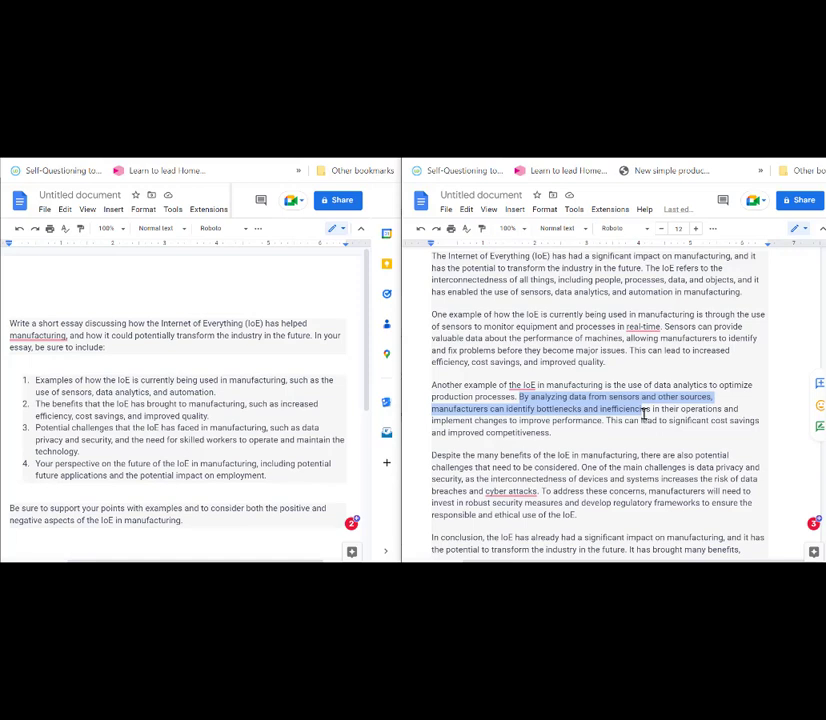
pyautogui.moveTo(640, 410)
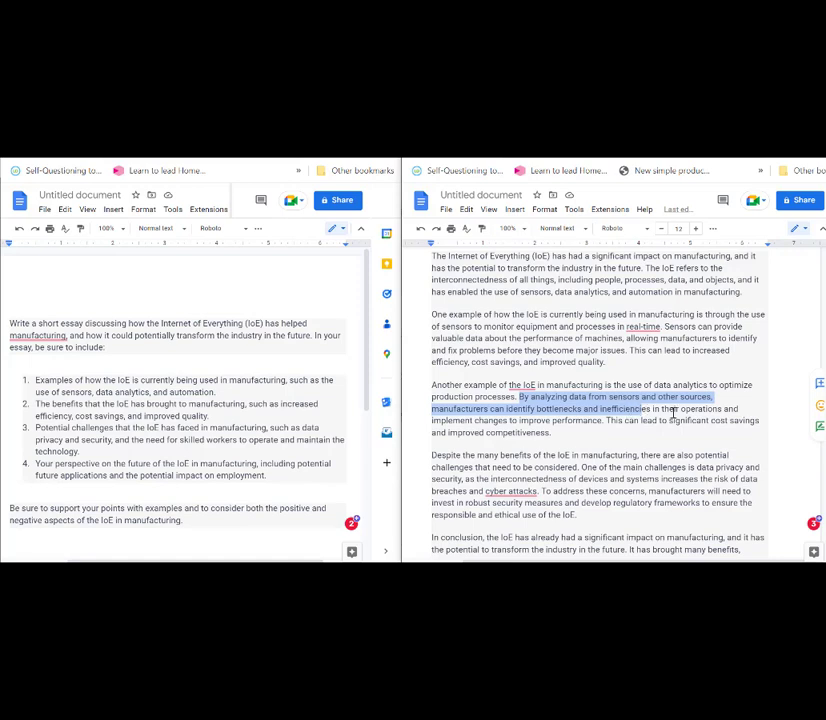
pyautogui.click(523, 420)
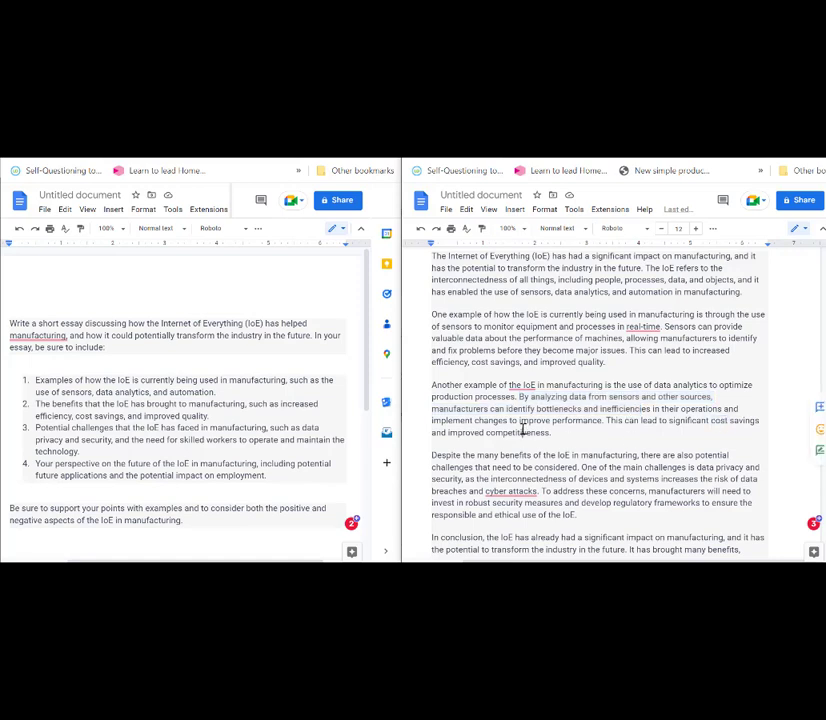
pyautogui.scroll(-3)
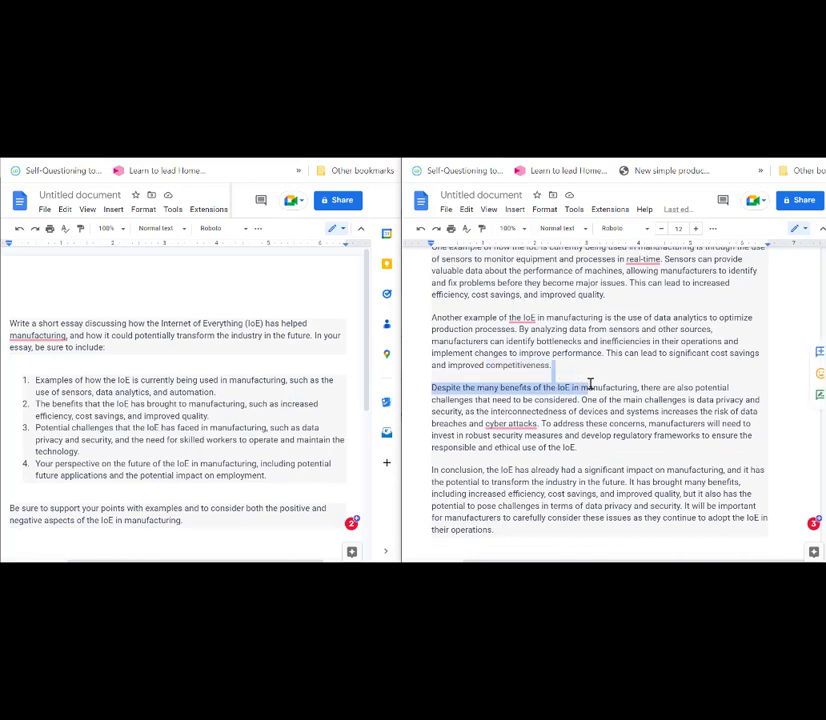
pyautogui.moveTo(618, 401)
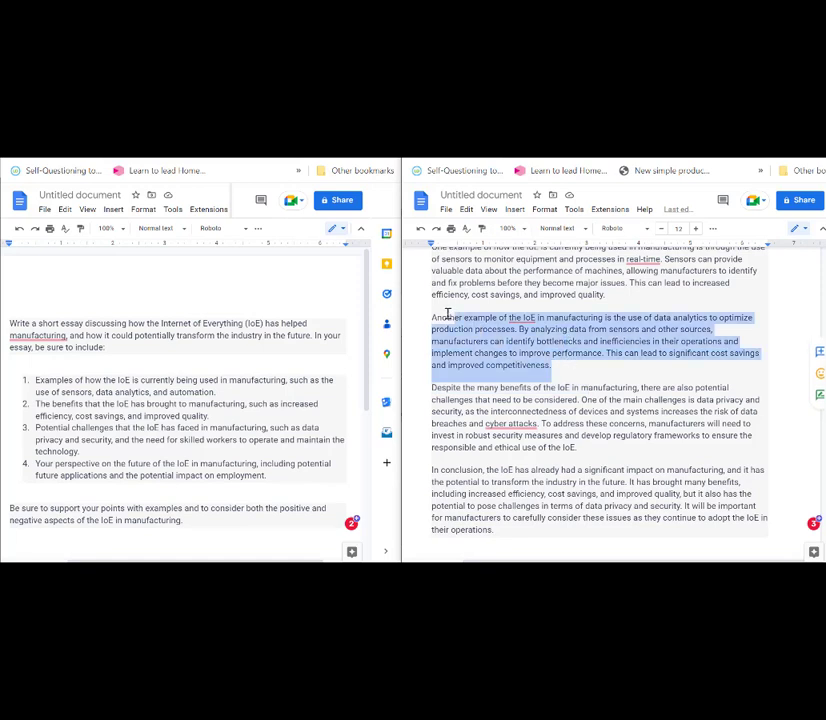
pyautogui.click(562, 372)
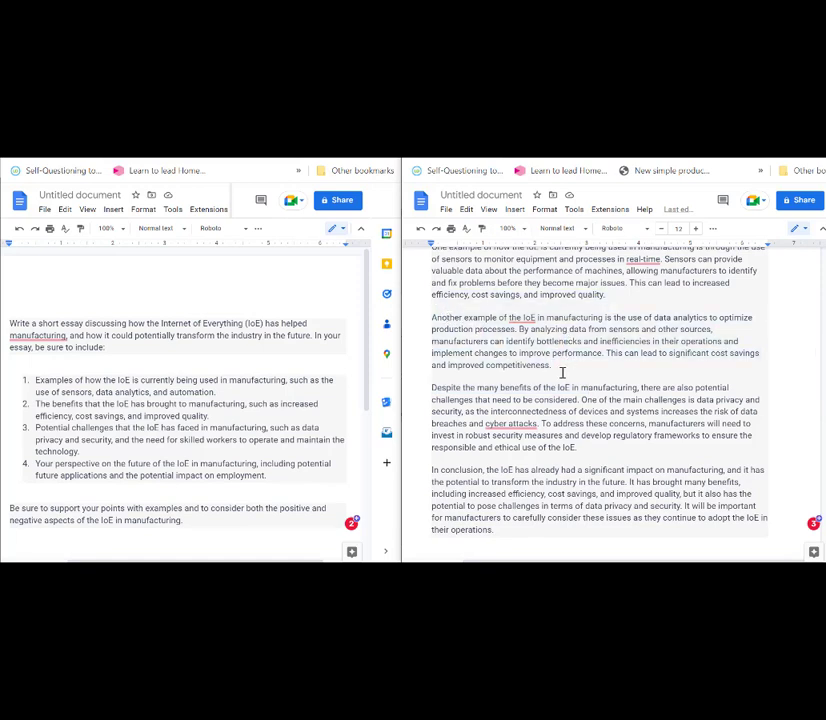
pyautogui.moveTo(630, 405)
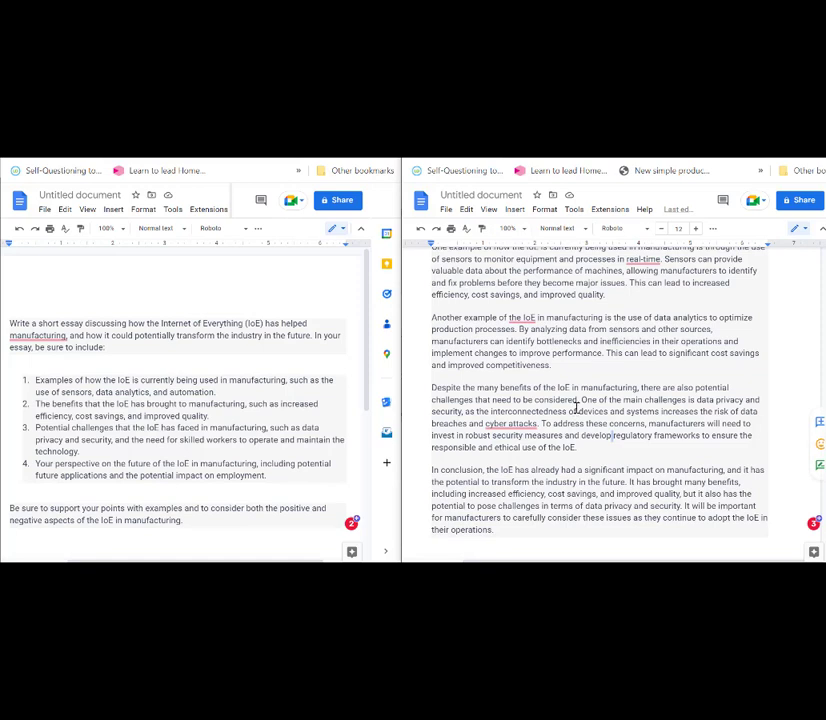
pyautogui.moveTo(589, 411)
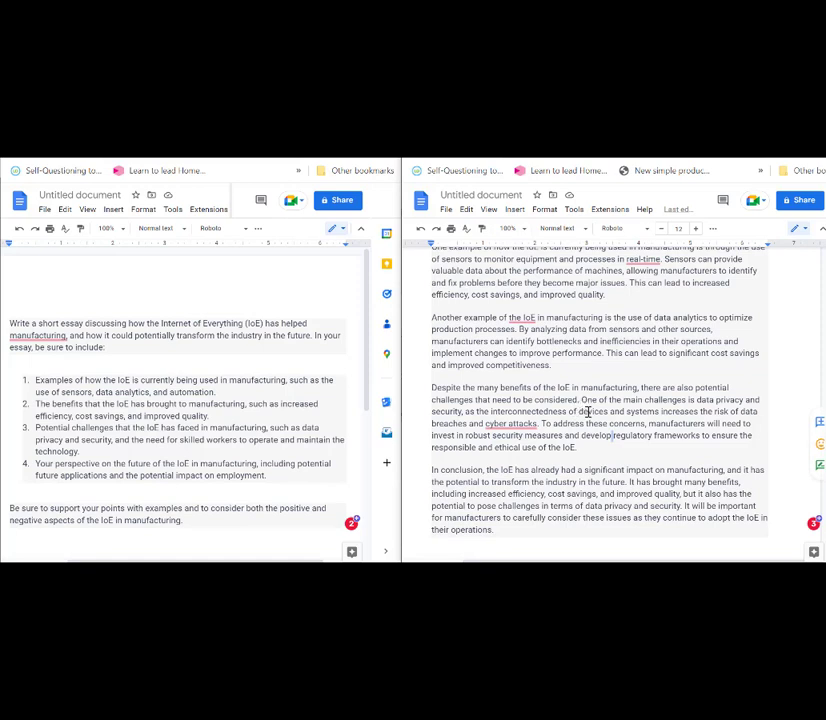